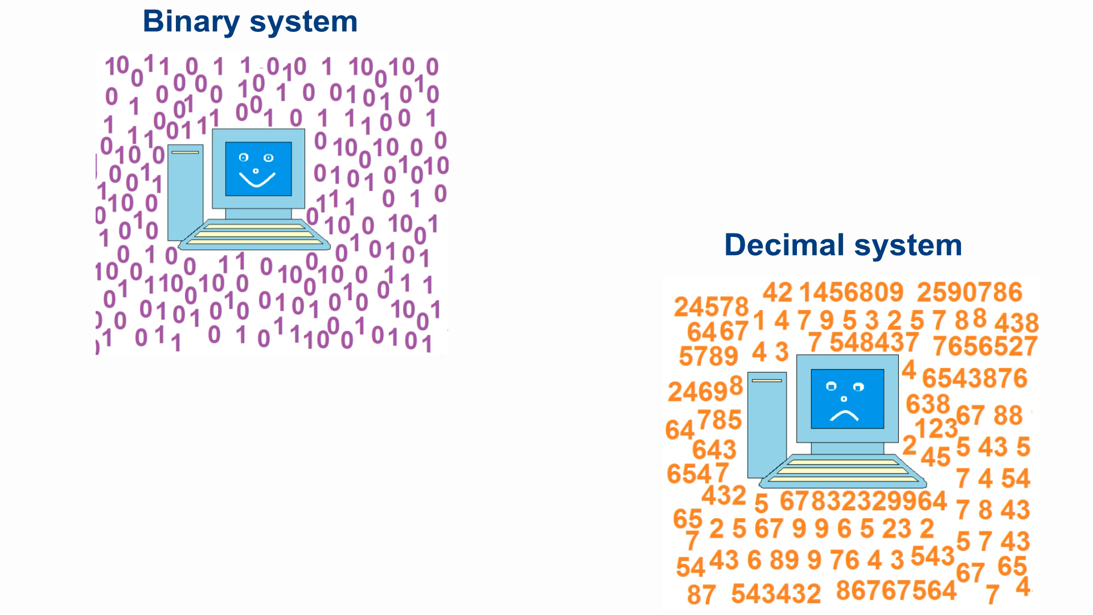
{"action": "key", "text": "right"}
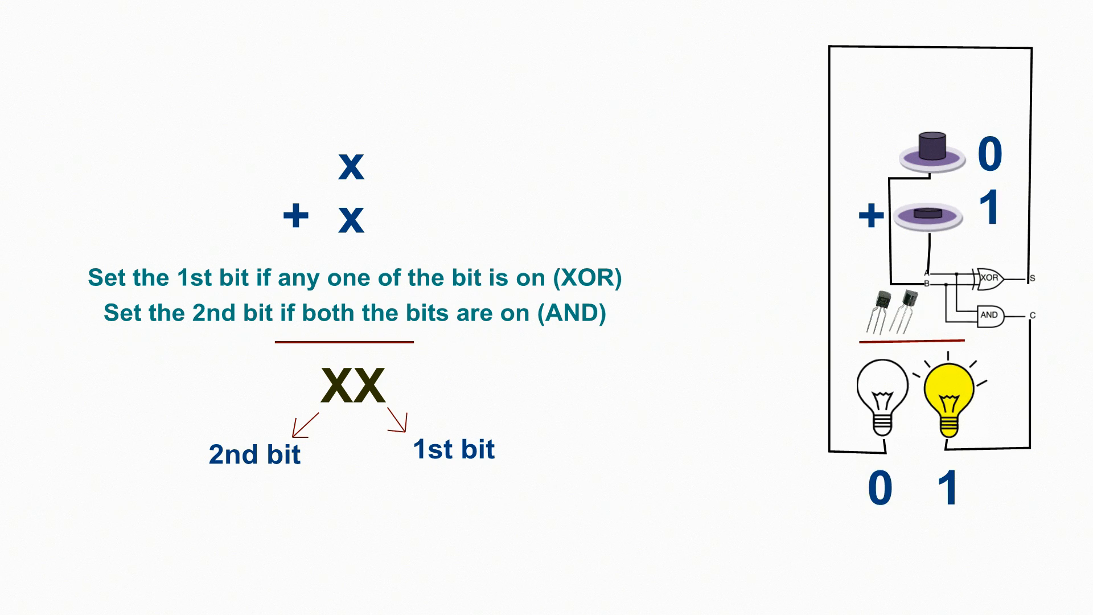
{"action": "left_click", "coordinate": [929, 157]}
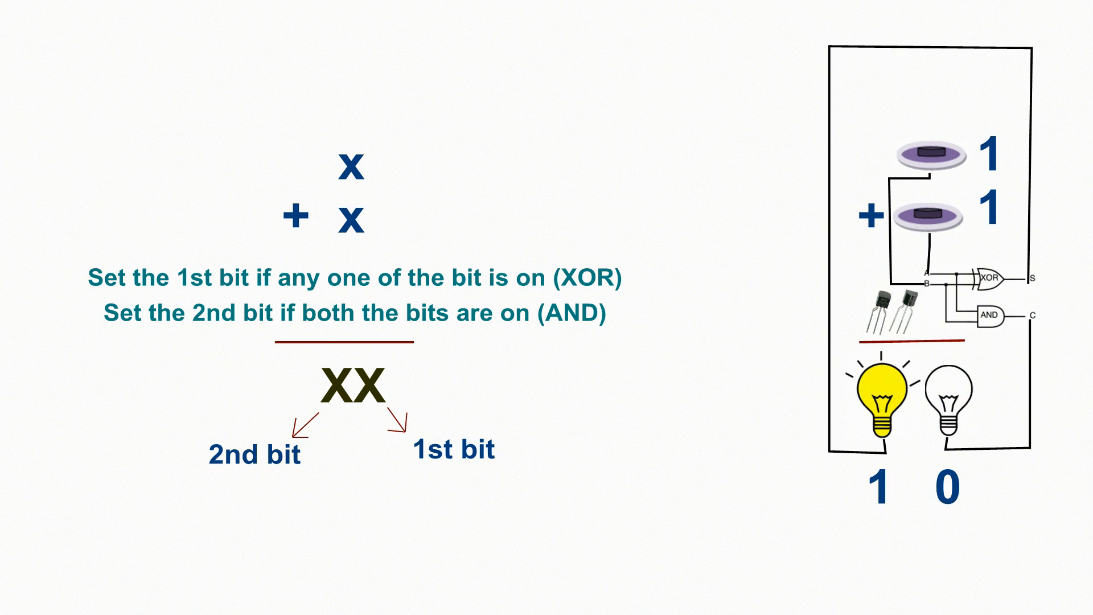